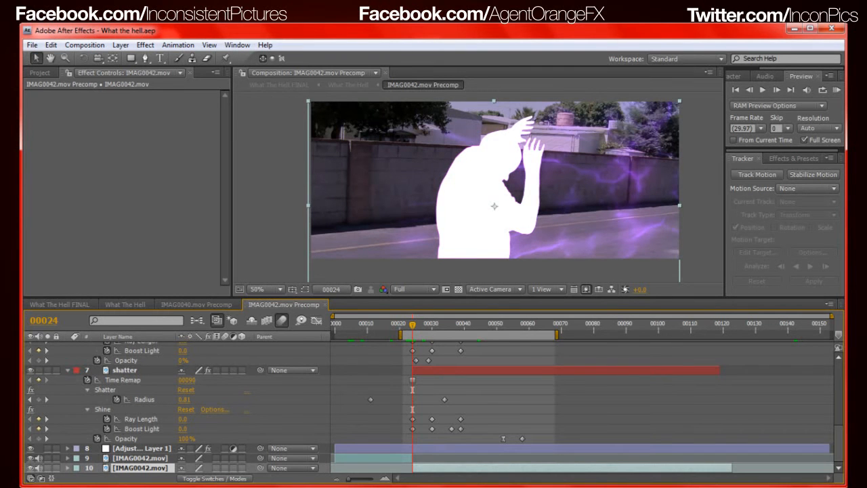
mouse_move(578, 449)
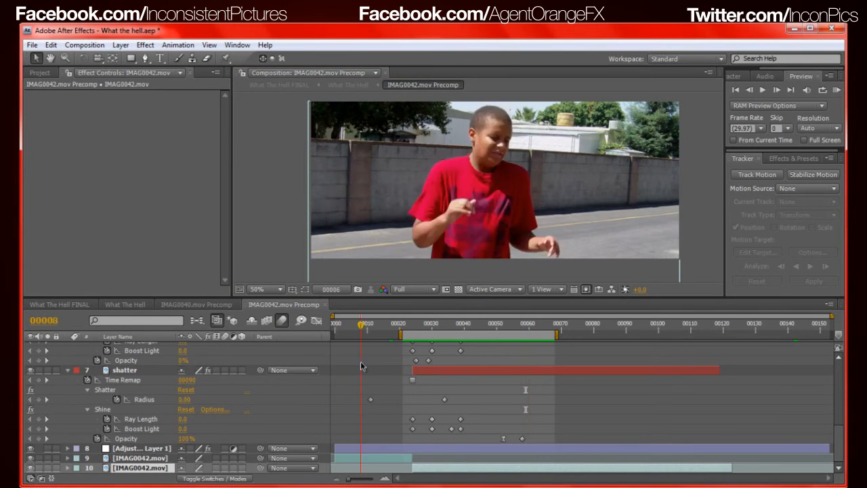
Scrub forward through the IMAG0042.mov actor footage to a later frame
drag(360, 328, 389, 328)
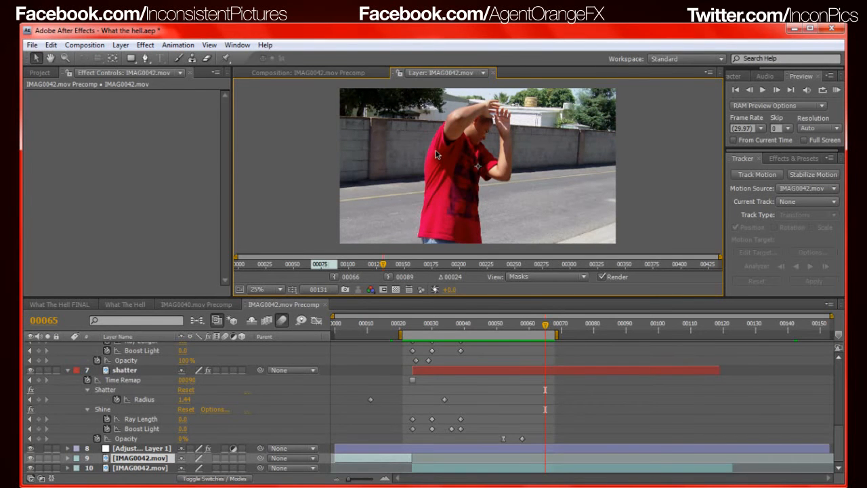
mouse_move(342, 216)
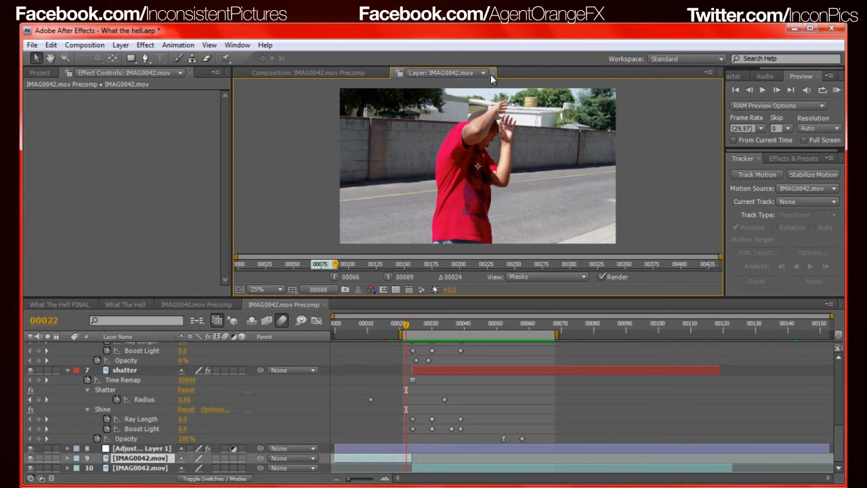
Switch back to the precomp and scrub toward frame 29 to preview the purple shatter
click(308, 73)
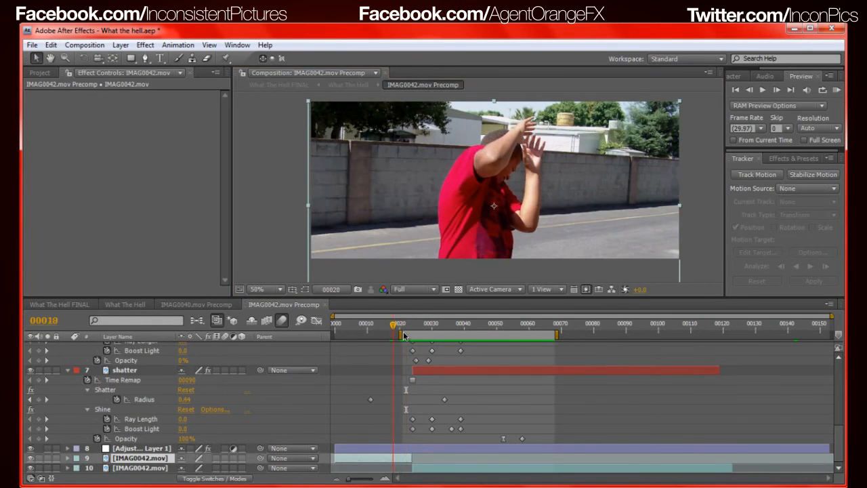
drag(398, 329, 408, 328)
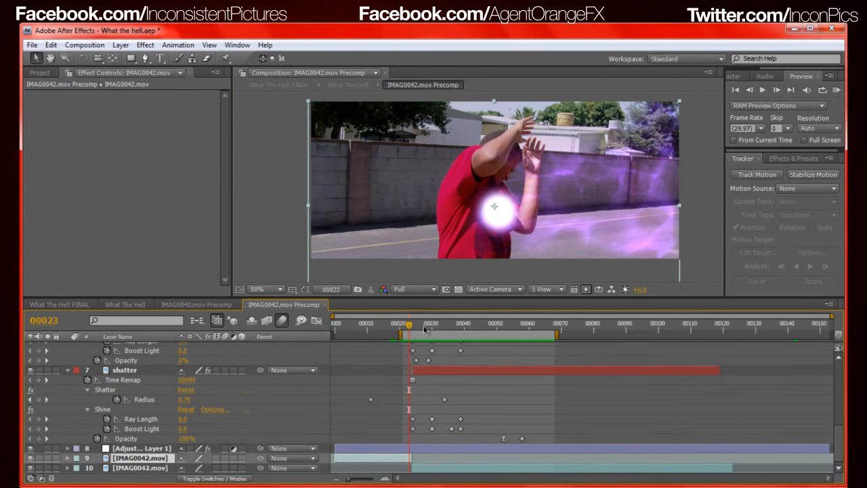
drag(409, 327, 419, 327)
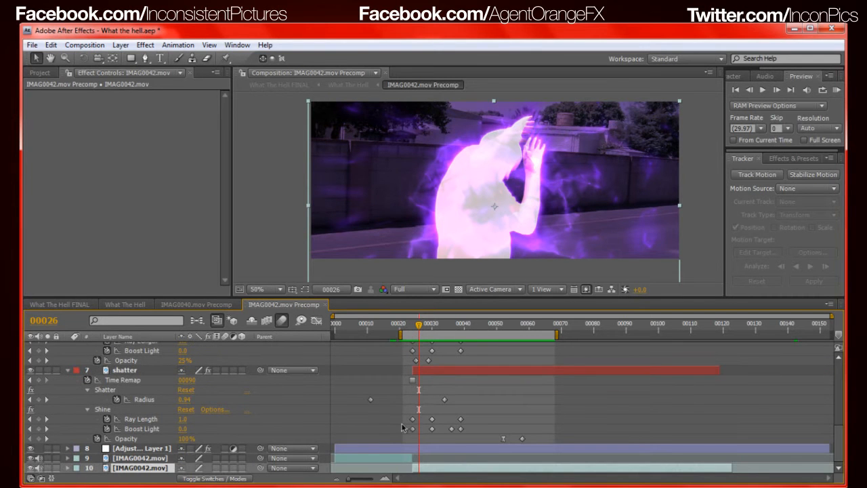
mouse_move(45, 458)
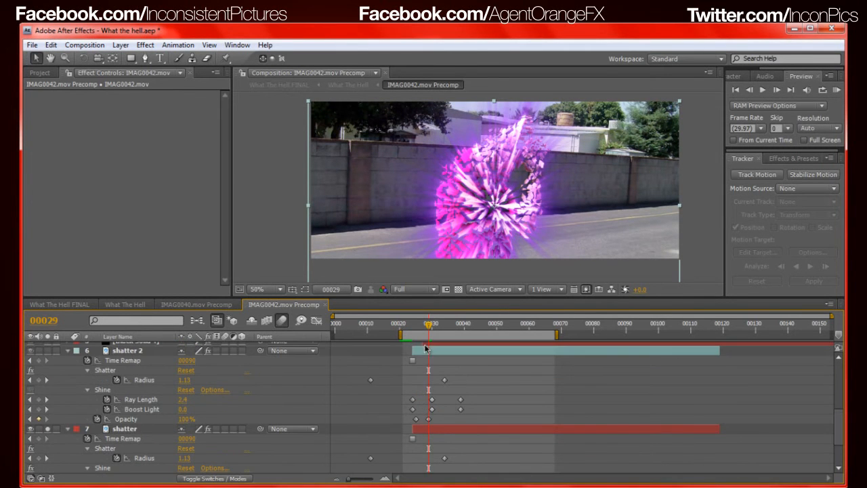
Select shatter 2 and scrub between frames 23 and 50 to check its raw red shards
click(127, 350)
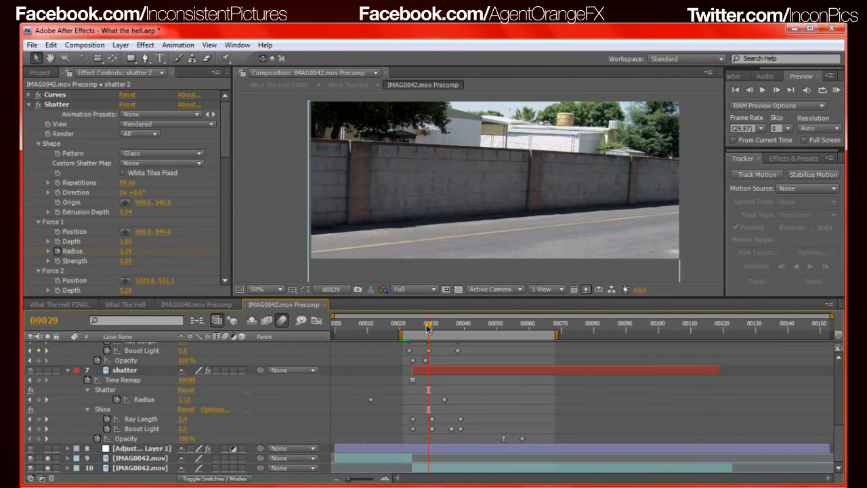
drag(427, 328, 411, 328)
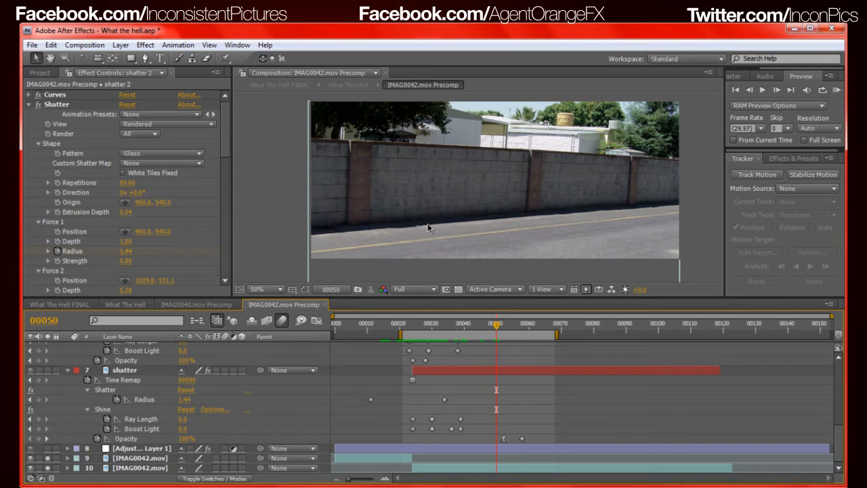
mouse_move(484, 187)
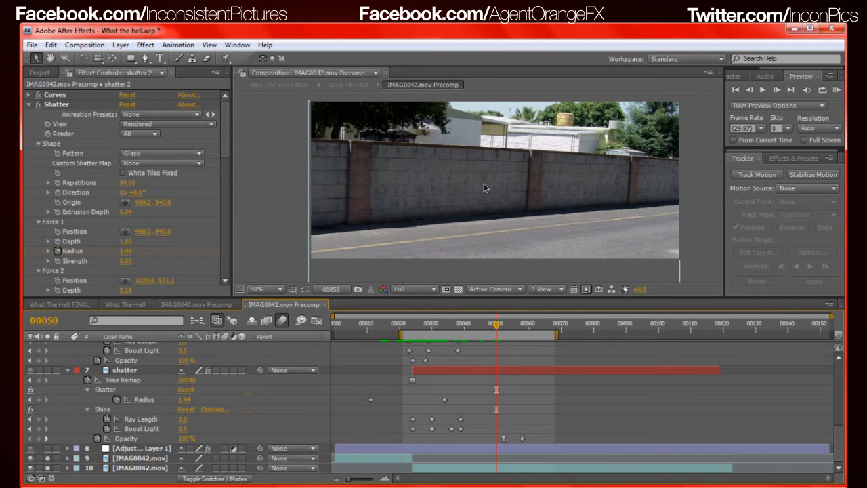
click(407, 323)
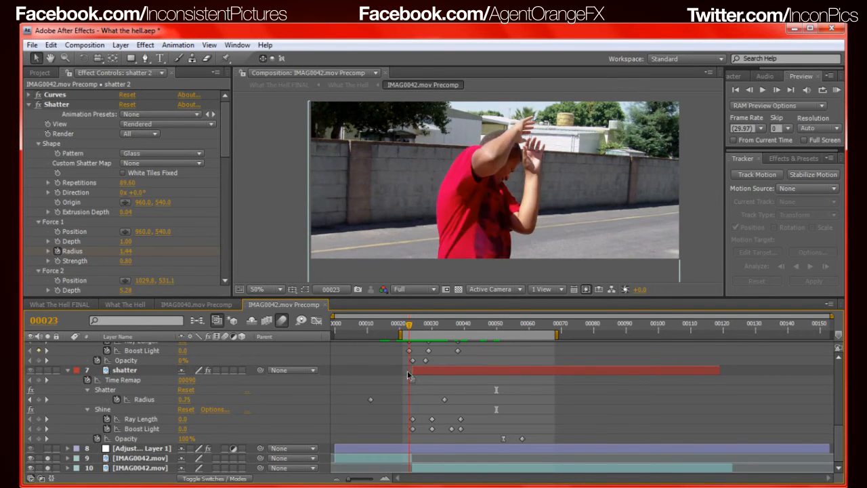
click(412, 323)
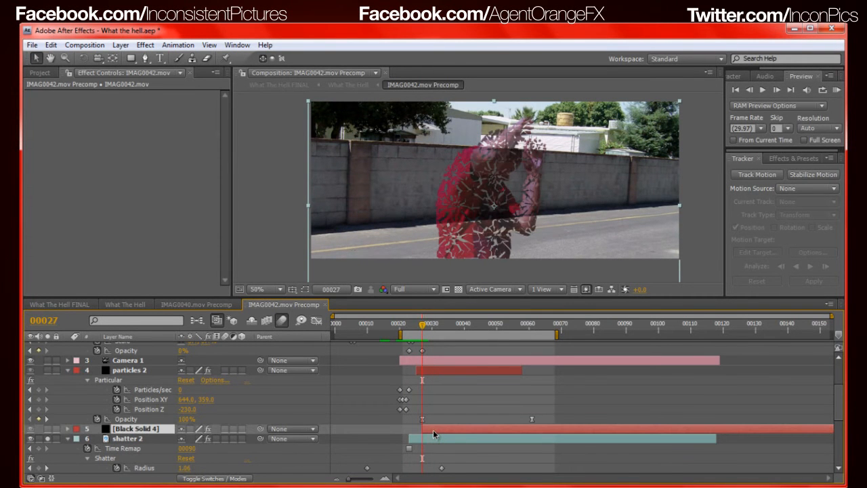
Select the shatter 2 layer at frame 29 to inspect its time-remapping options
click(135, 428)
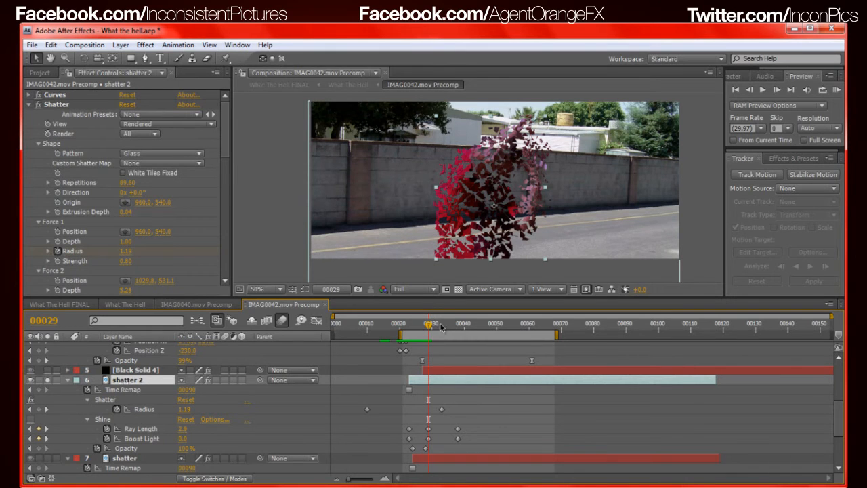
mouse_move(235, 373)
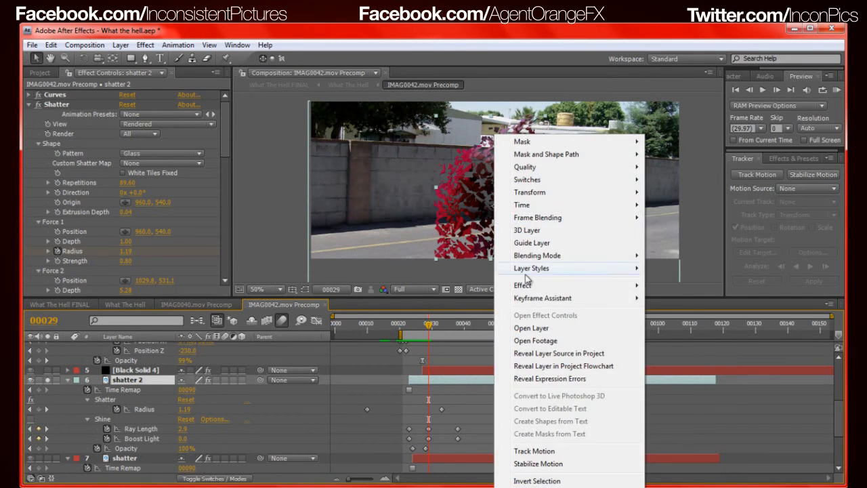
mouse_move(522, 204)
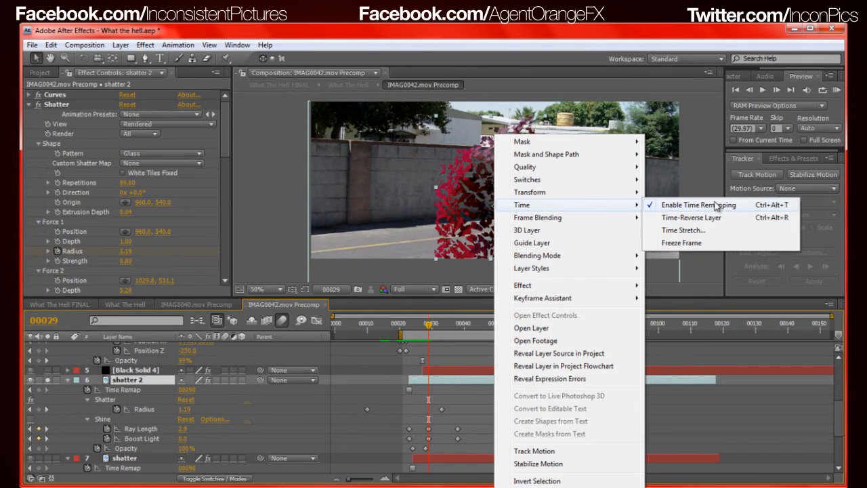
mouse_move(700, 244)
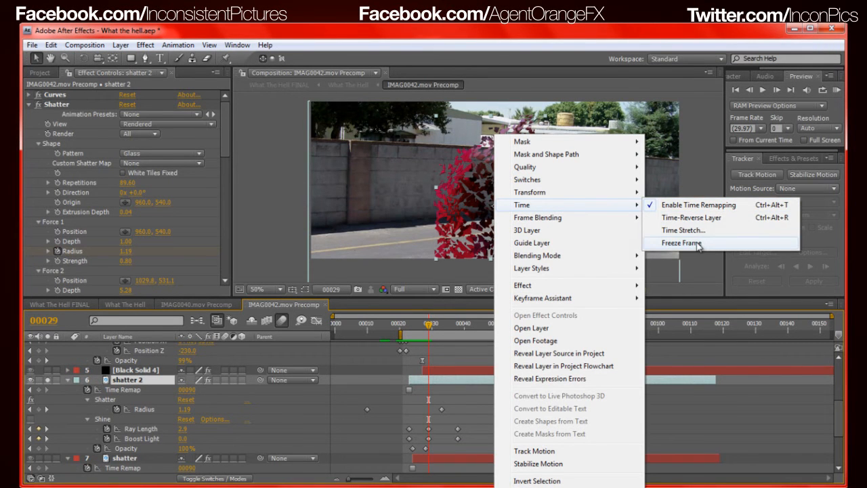
mouse_move(227, 303)
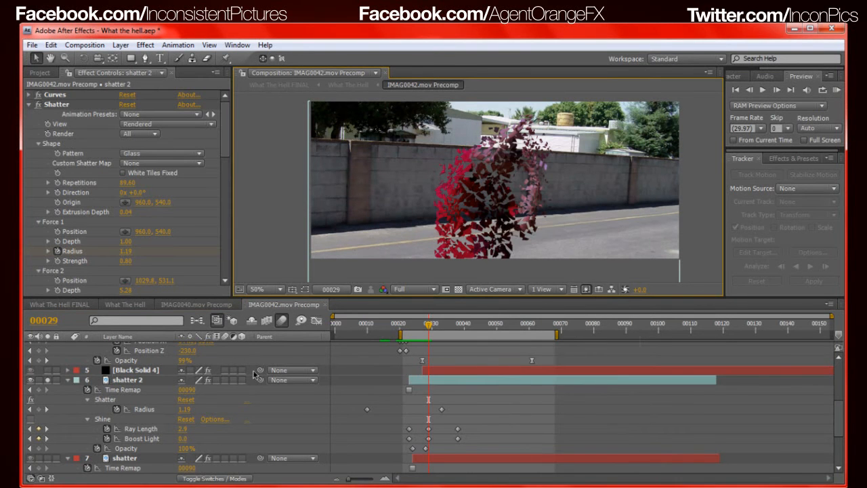
Select shatter 2 and scroll Effect Controls to its Shatter Force 2 and Physics settings
click(128, 379)
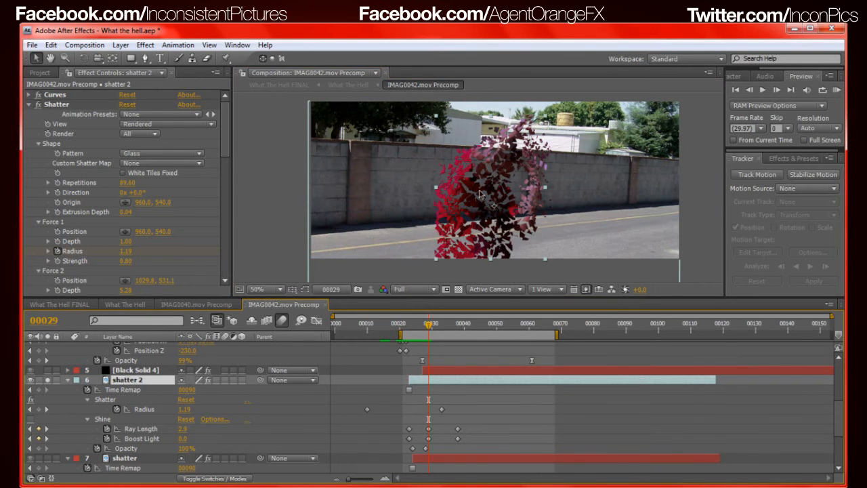
mouse_move(136, 414)
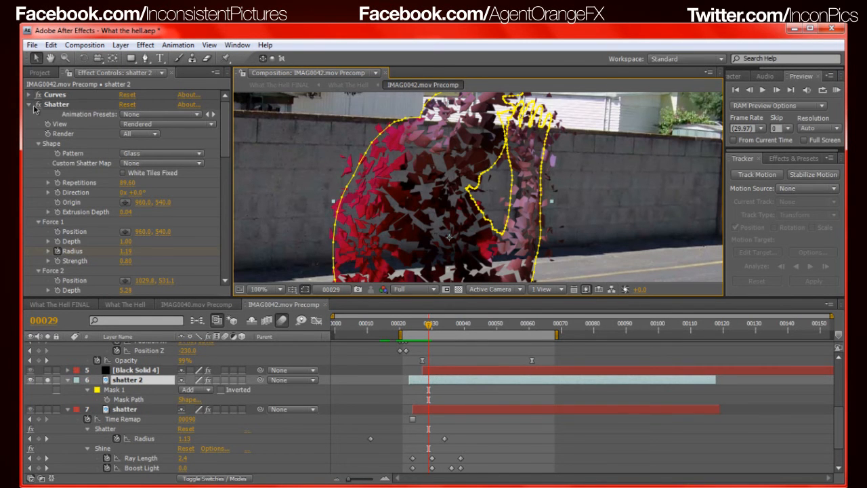
mouse_move(223, 131)
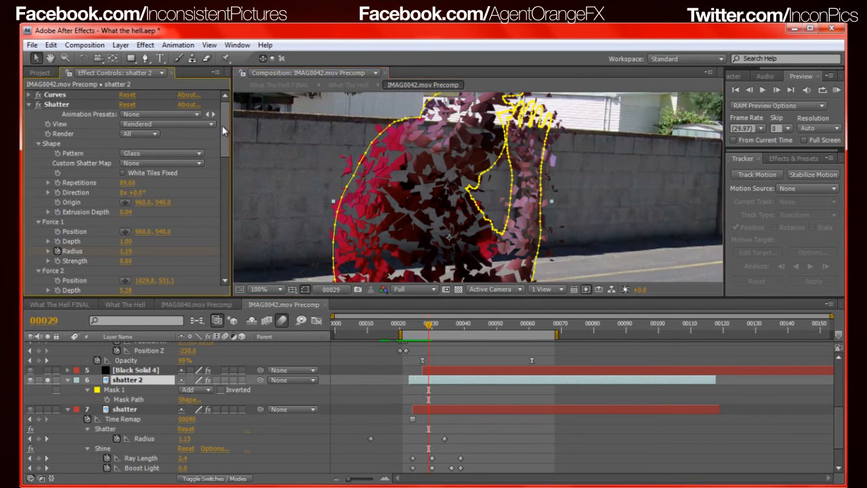
scroll(down, 3)
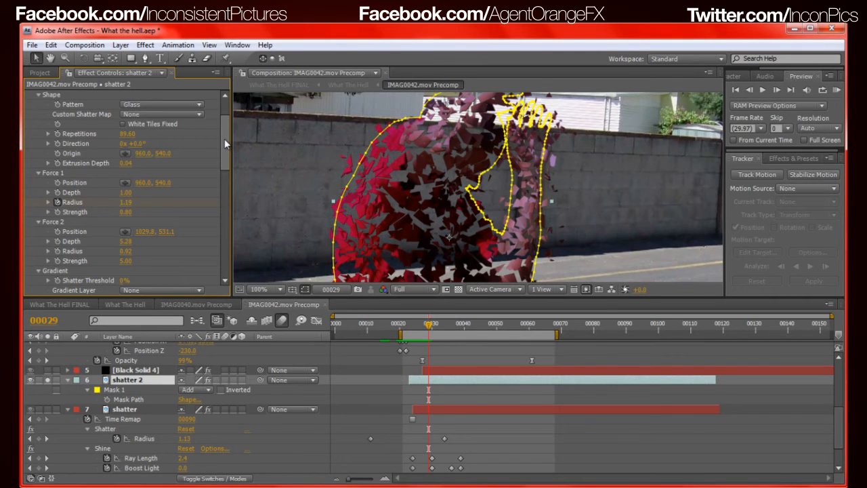
scroll(down, 3)
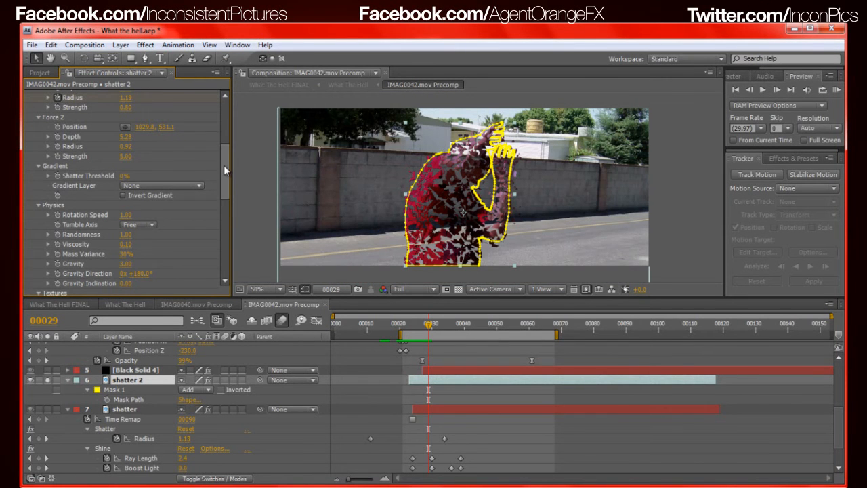
Scroll the shatter 2 Effect Controls further down to the Textures settings
scroll(down, 3)
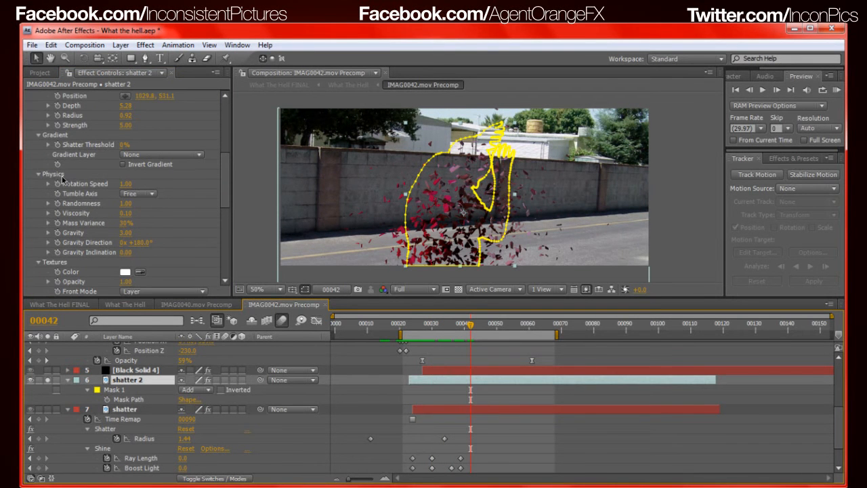
scroll(down, 3)
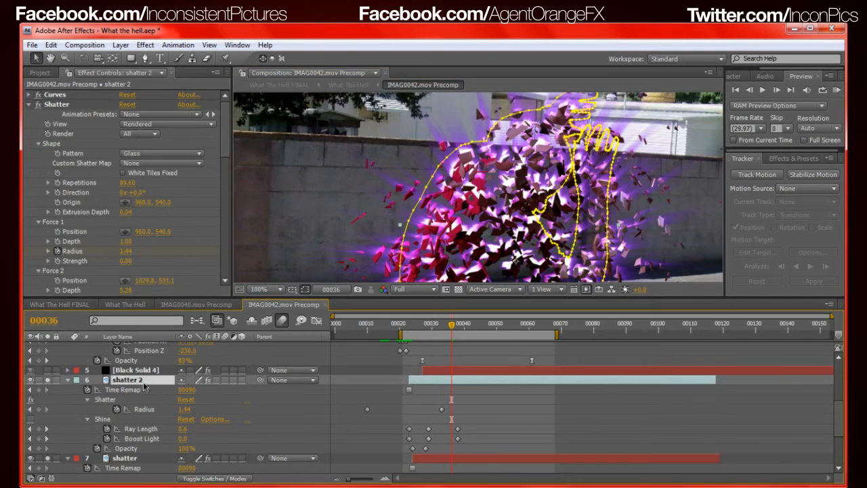
mouse_move(453, 165)
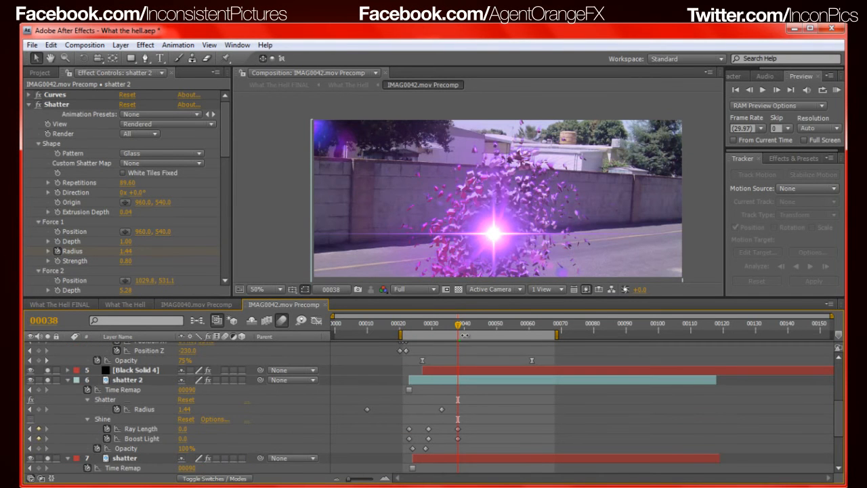
drag(457, 328, 438, 329)
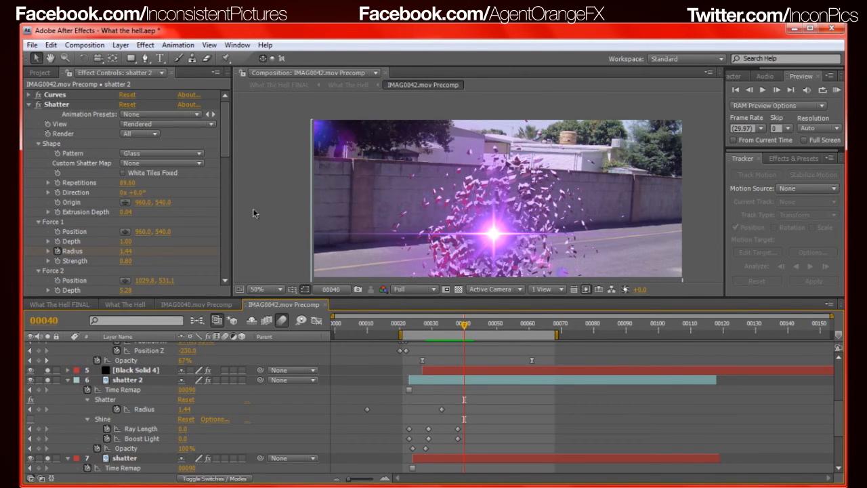
mouse_move(239, 177)
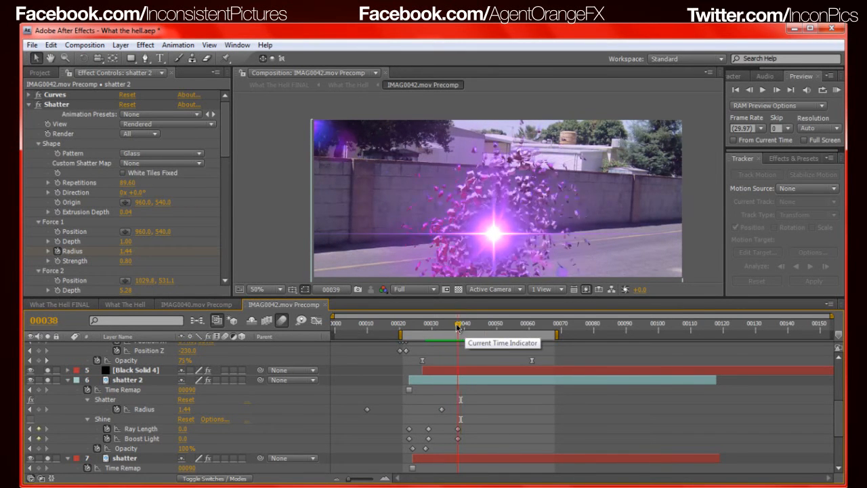
drag(459, 328, 450, 329)
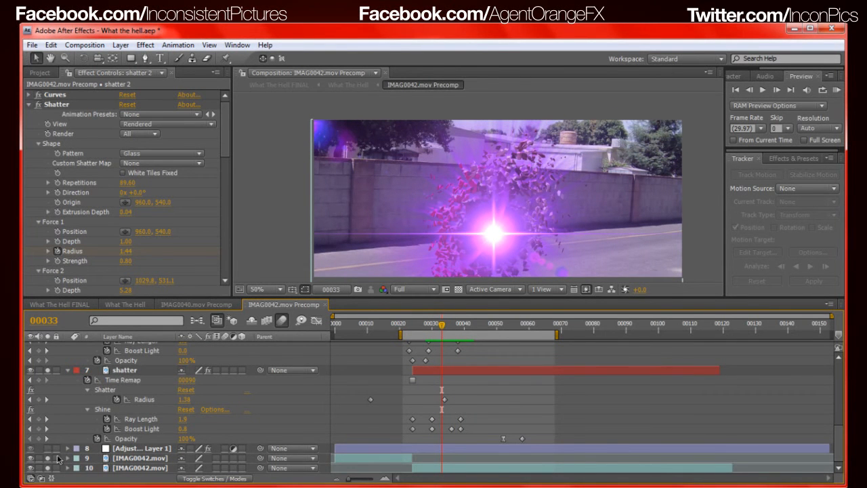
Enable Adjustment Layer 1's purple Tint and jump to the frame where shattering begins
click(141, 448)
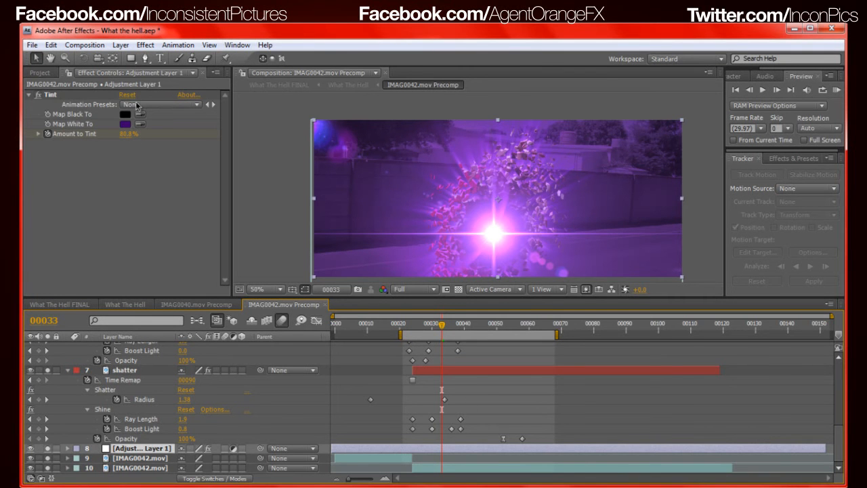
mouse_move(459, 319)
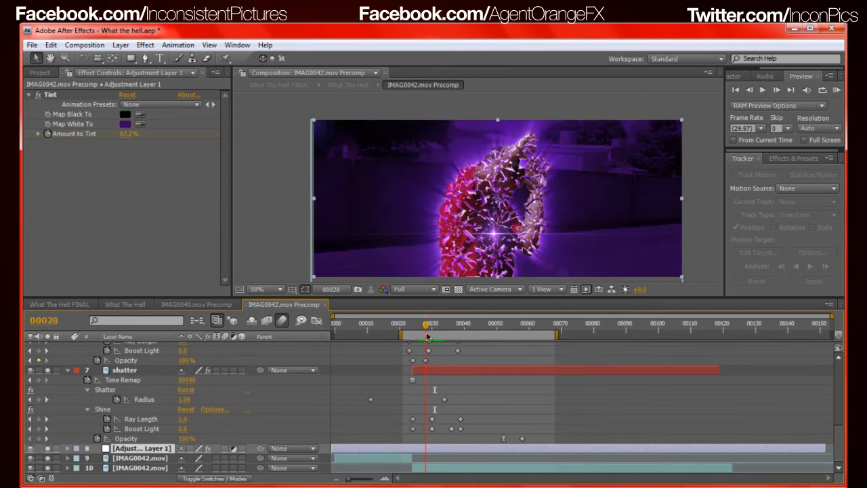
click(428, 342)
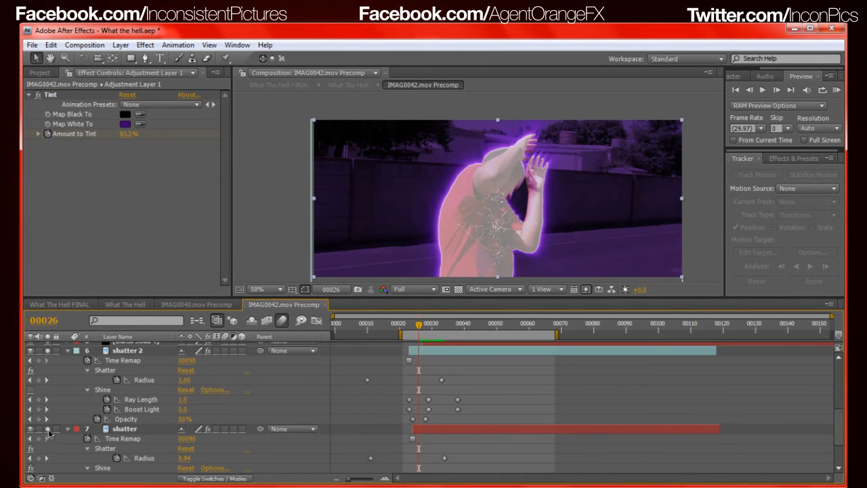
click(124, 428)
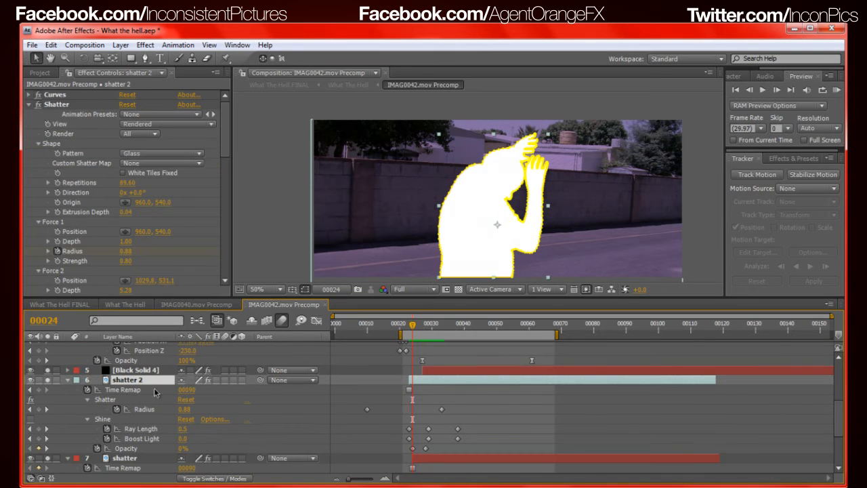
mouse_move(417, 330)
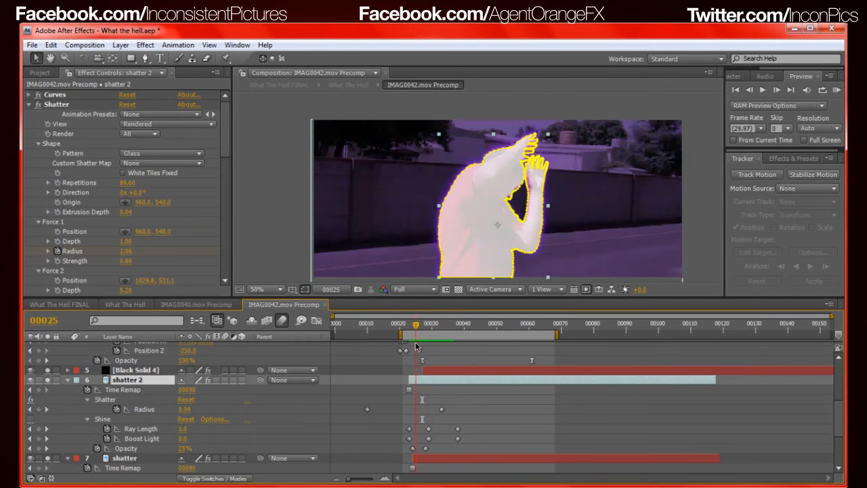
drag(416, 346, 424, 350)
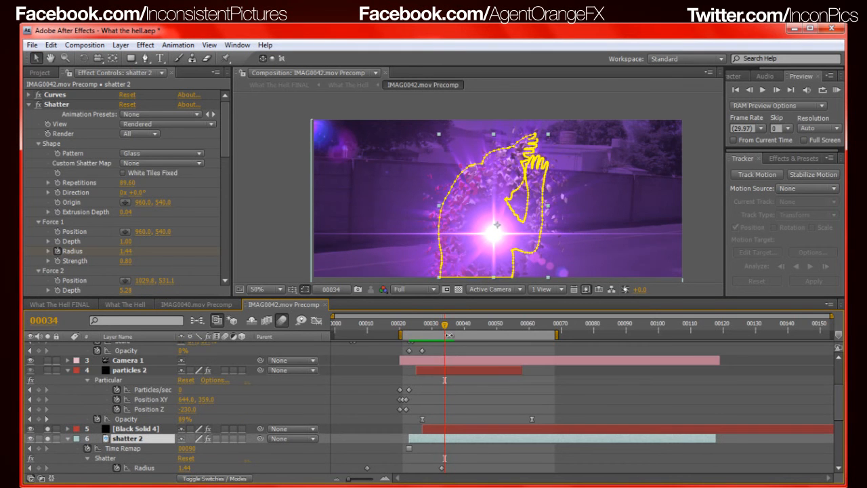
drag(443, 329, 454, 329)
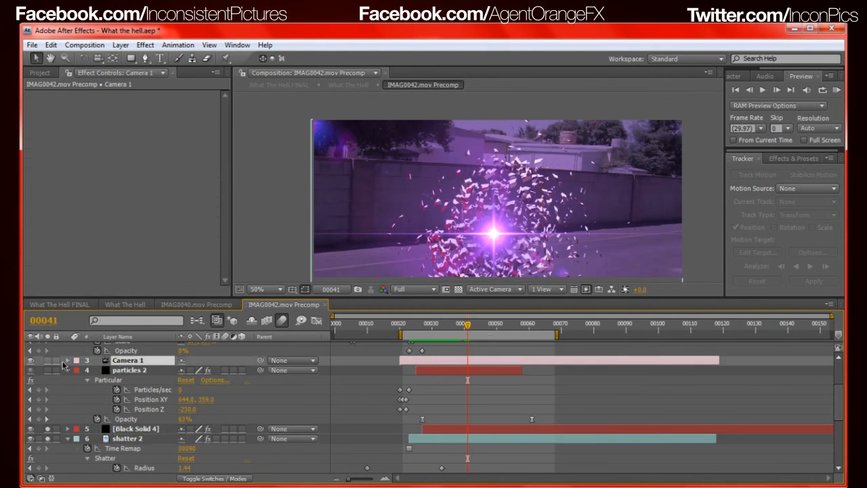
Return to frame 22, select the particles layer, and step to the energy-ball frame
drag(467, 325, 454, 325)
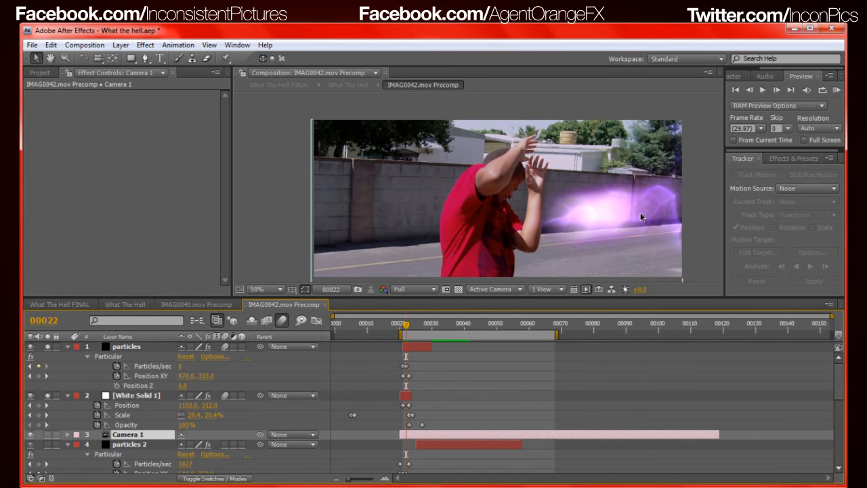
mouse_move(545, 222)
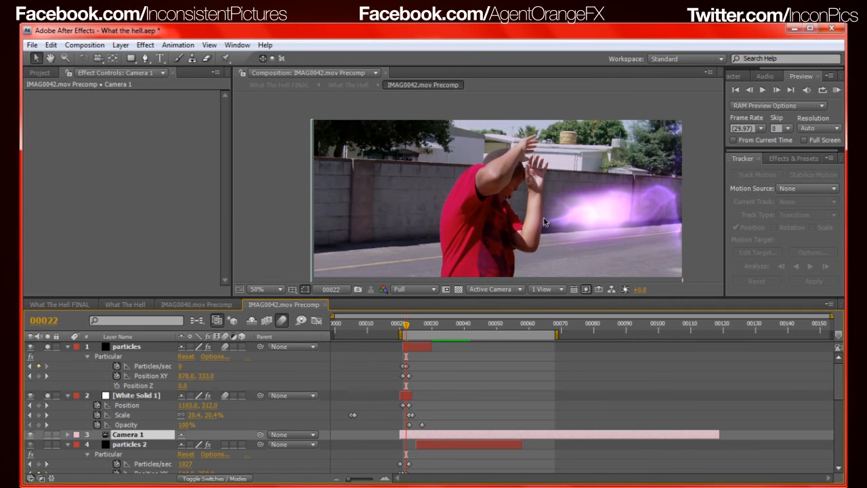
mouse_move(694, 213)
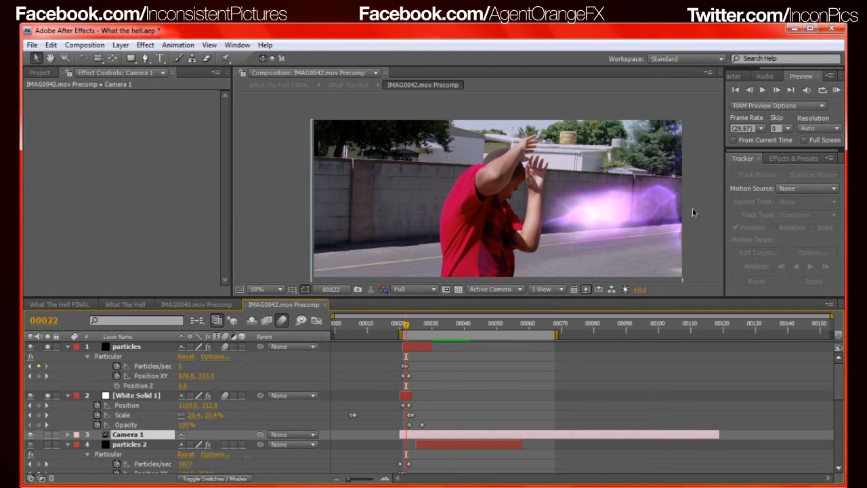
click(127, 346)
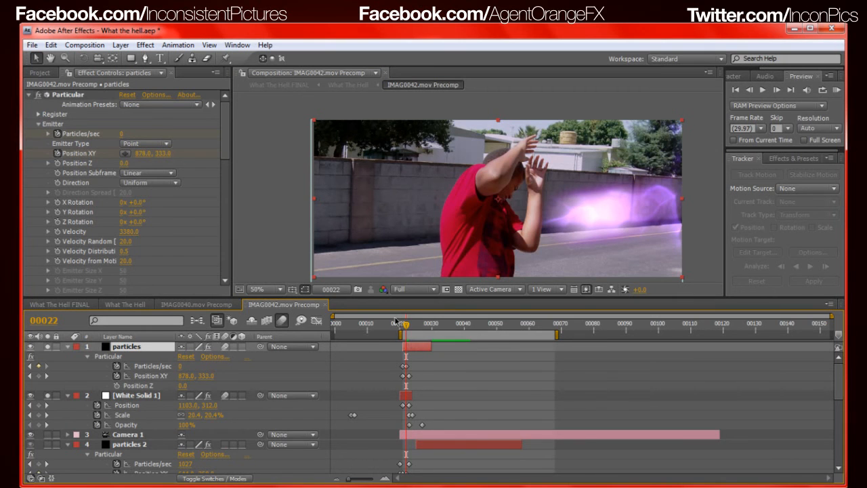
drag(406, 329, 399, 329)
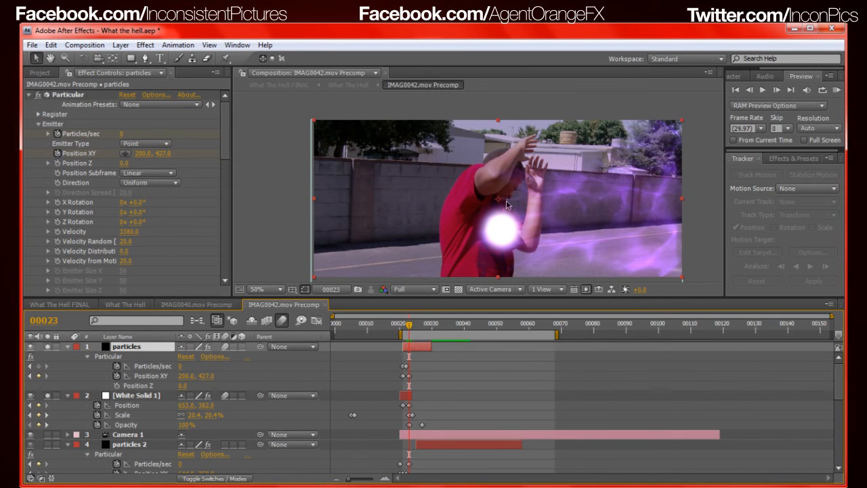
mouse_move(495, 241)
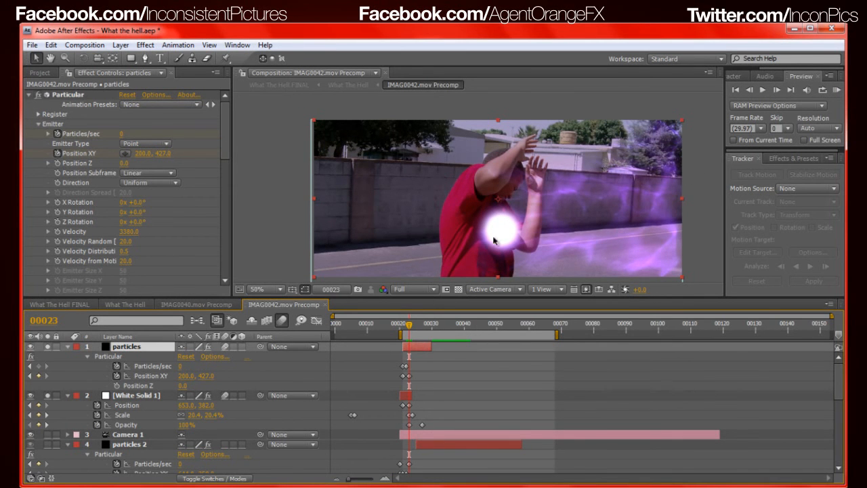
mouse_move(708, 204)
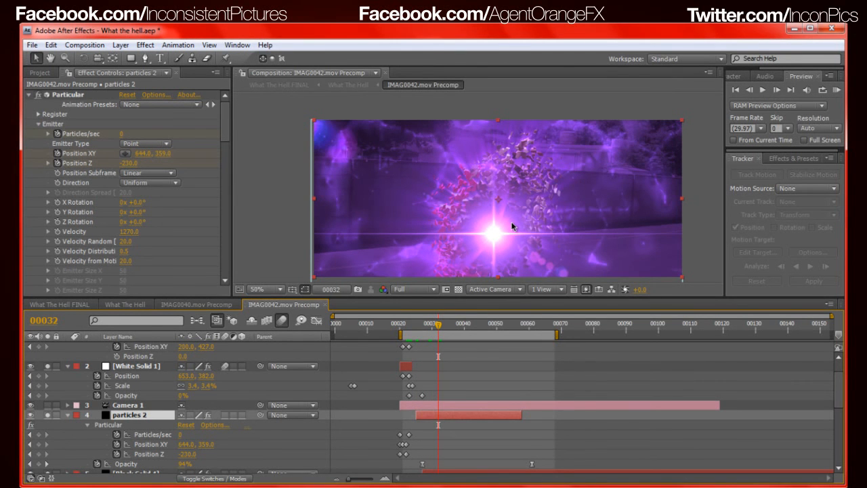
Solo the particles 2 layer to preview its purple plasma on black
click(421, 328)
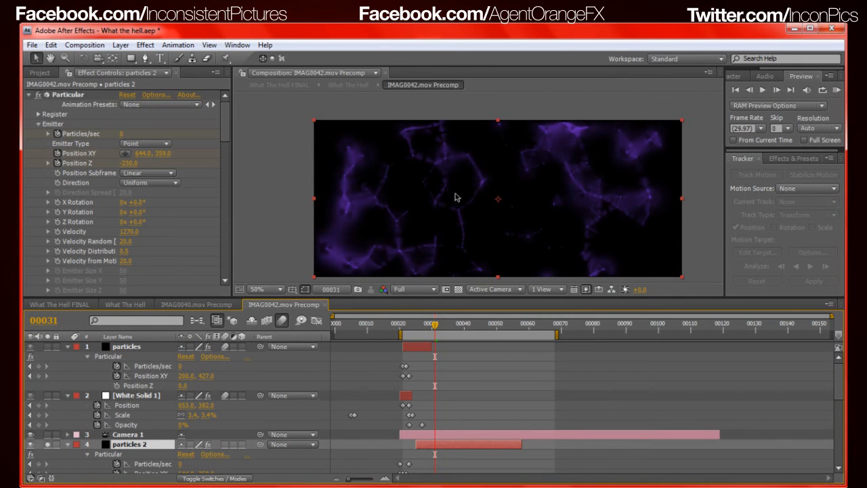
mouse_move(465, 241)
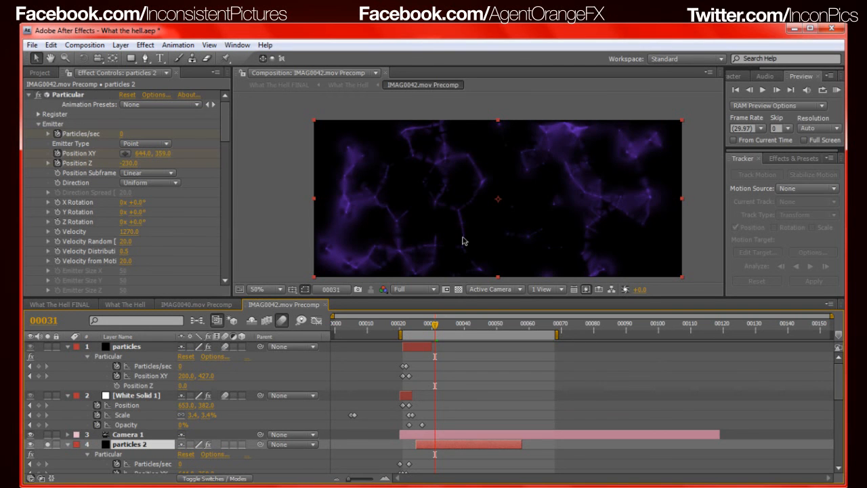
mouse_move(420, 194)
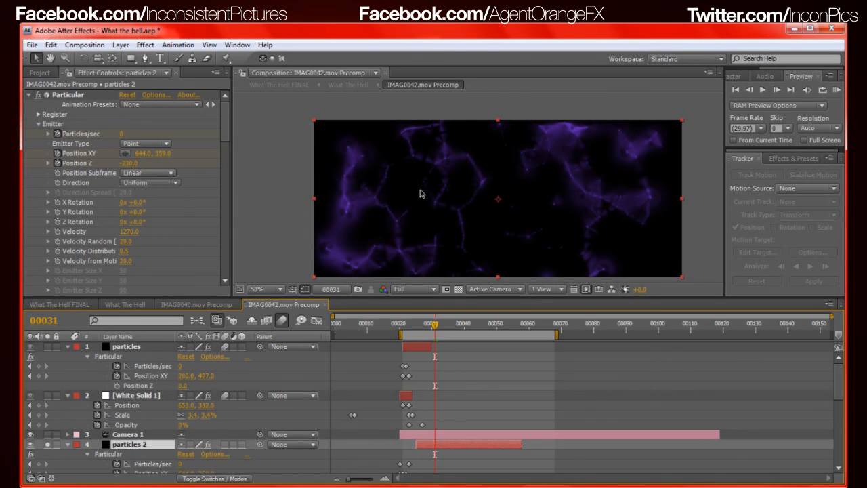
mouse_move(480, 221)
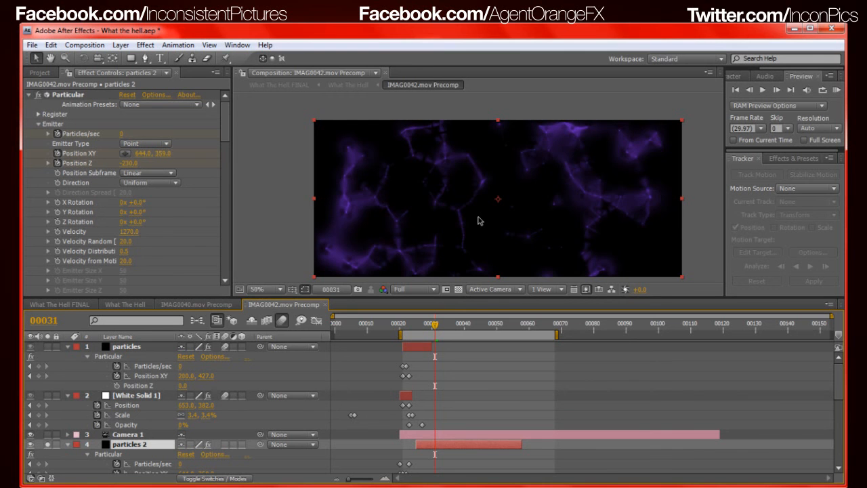
mouse_move(494, 244)
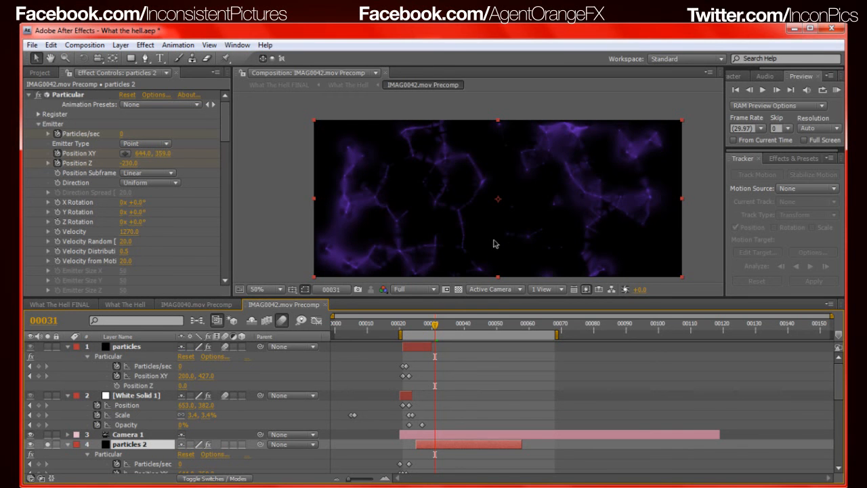
mouse_move(142, 346)
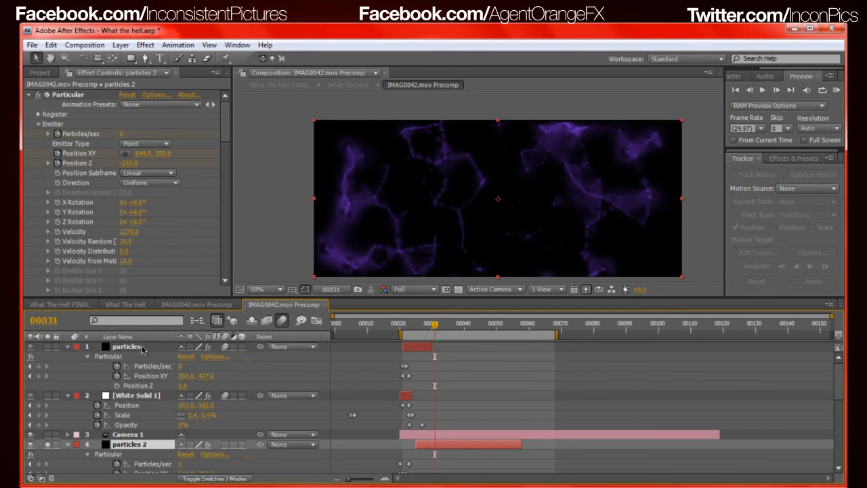